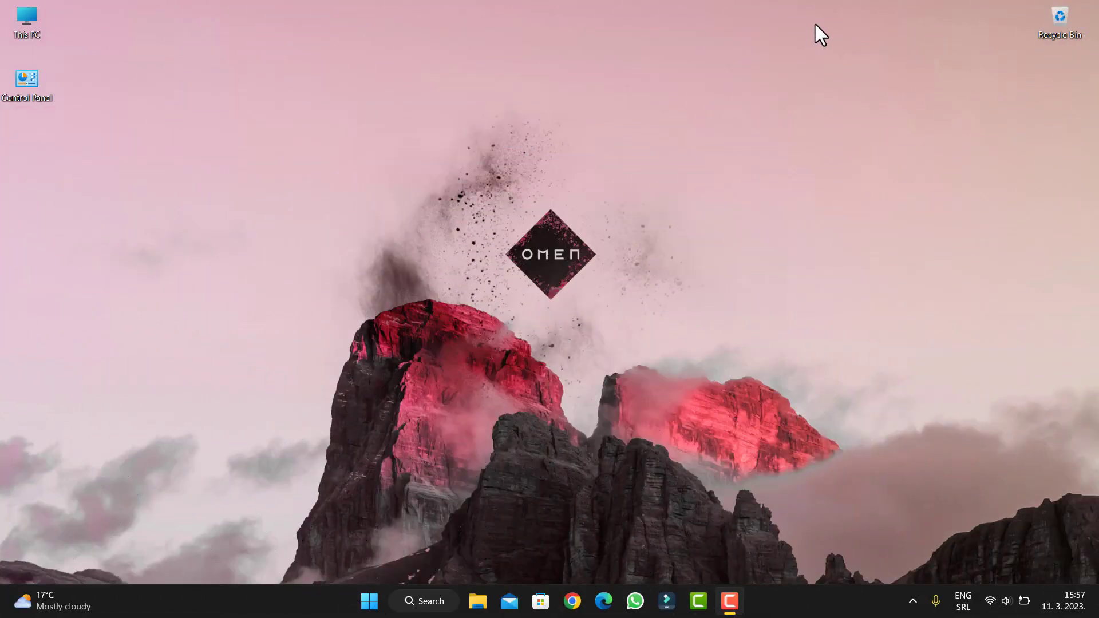
mouse_move(529, 354)
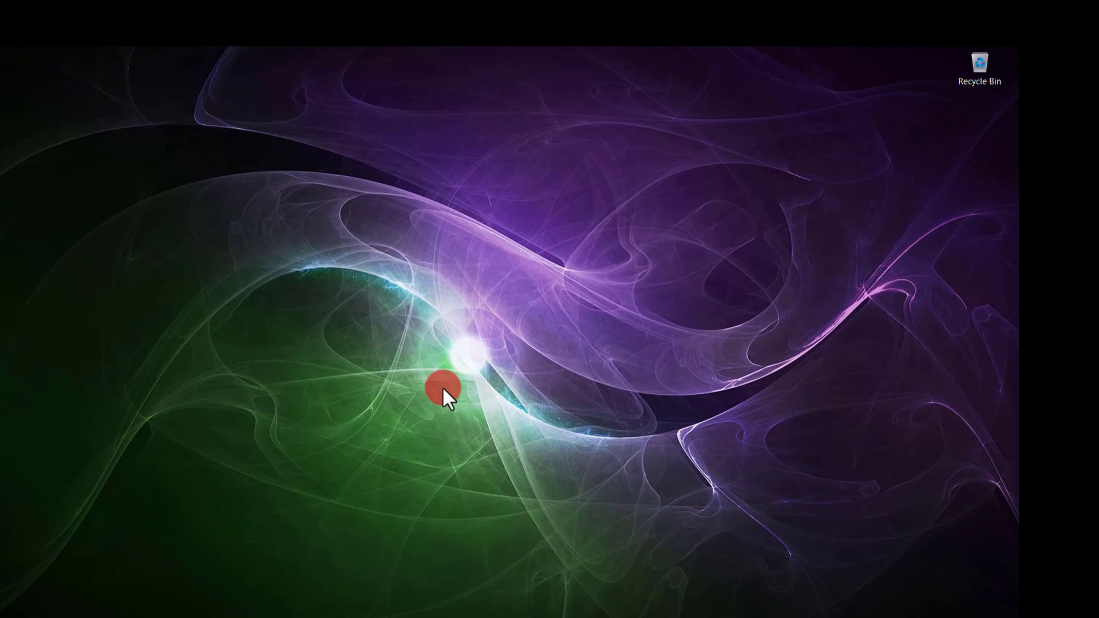
mouse_move(256, 427)
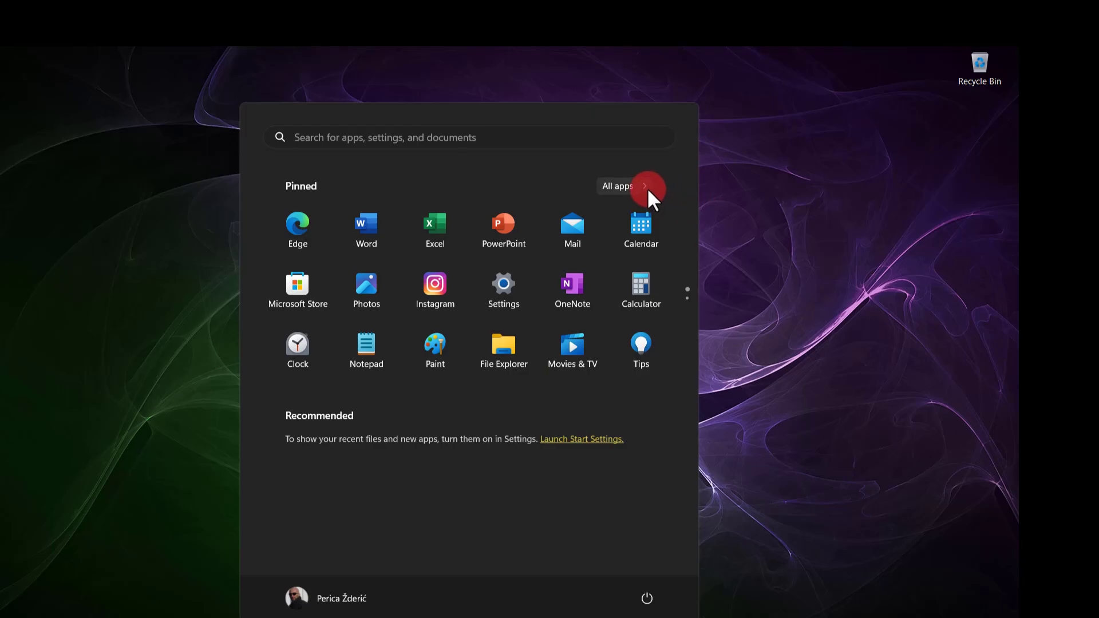
Browse All apps in the Start menu, then launch Settings from the Pinned tiles
click(640, 185)
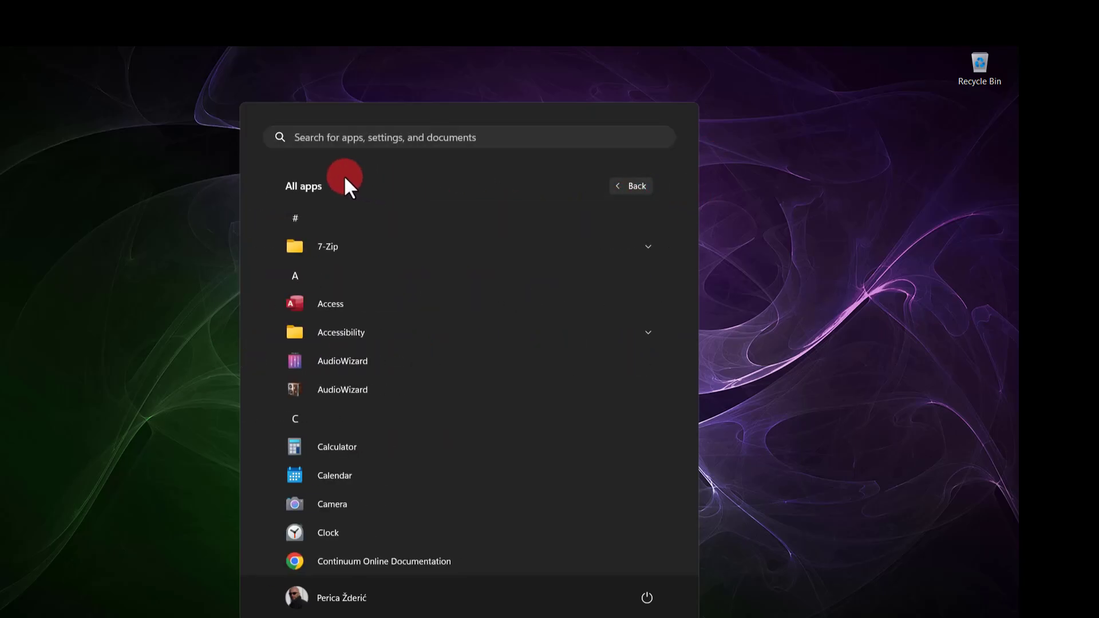
mouse_move(302, 554)
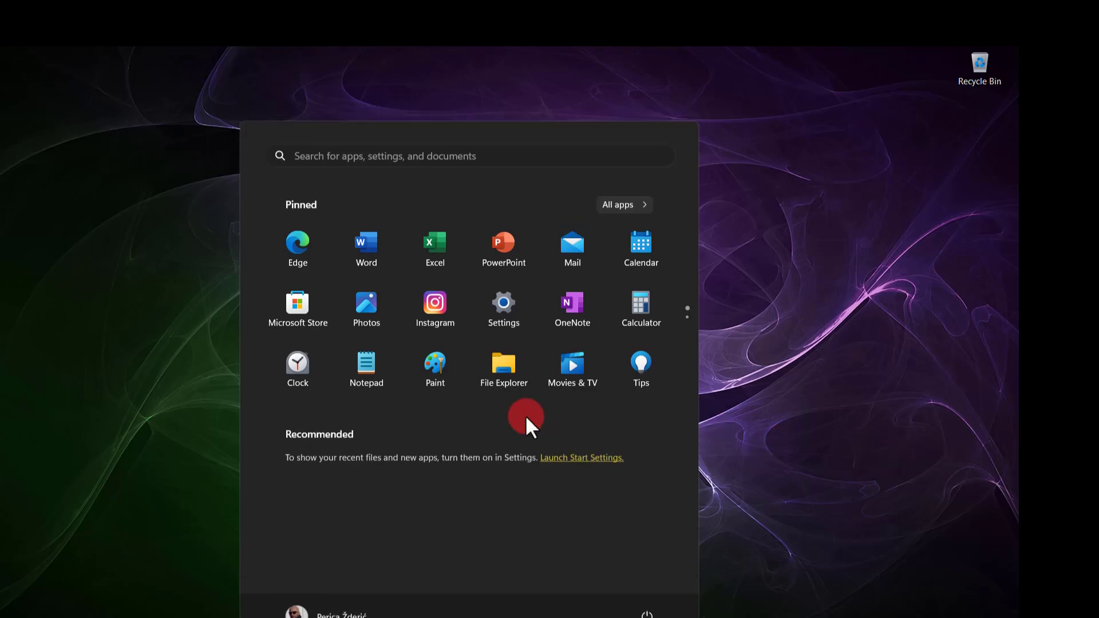
click(503, 303)
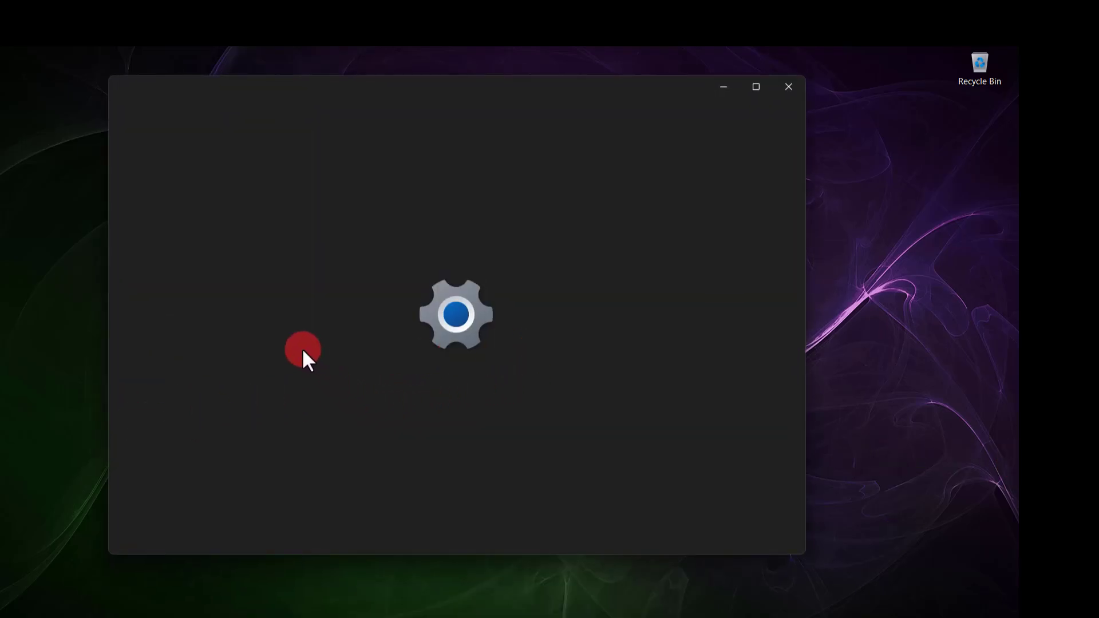
mouse_move(715, 424)
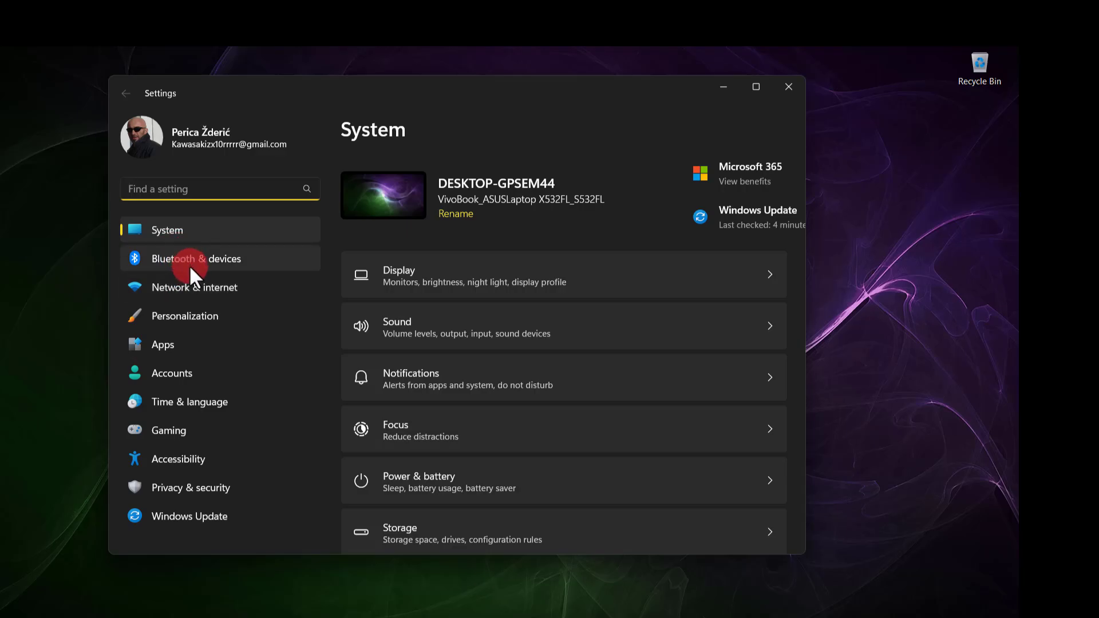
mouse_move(163, 345)
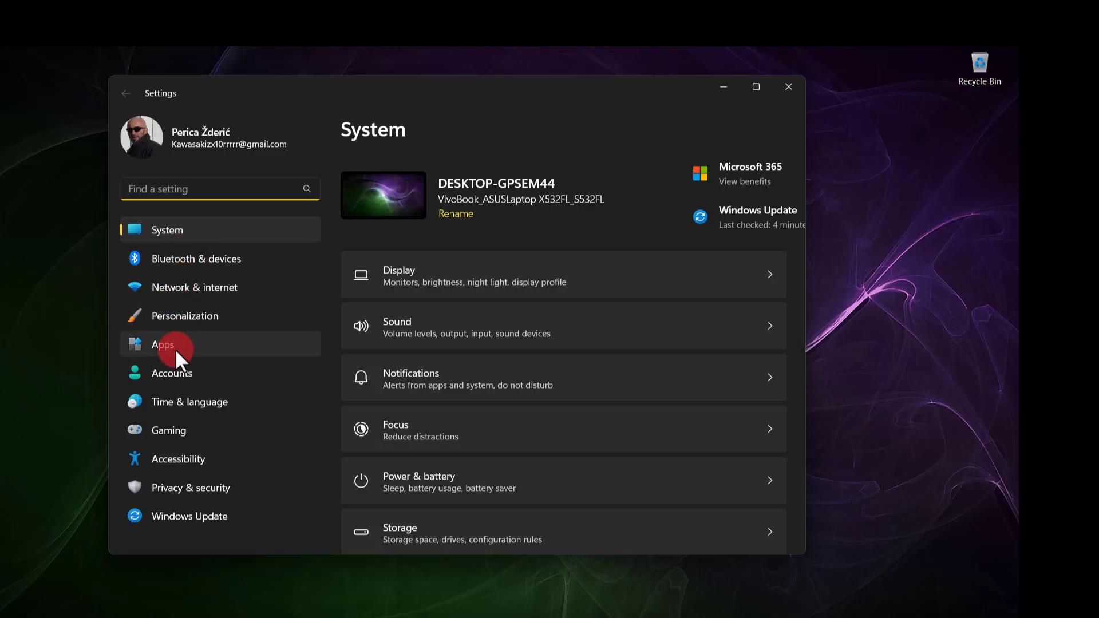
Go to the Apps category to reach Advanced app settings
click(162, 344)
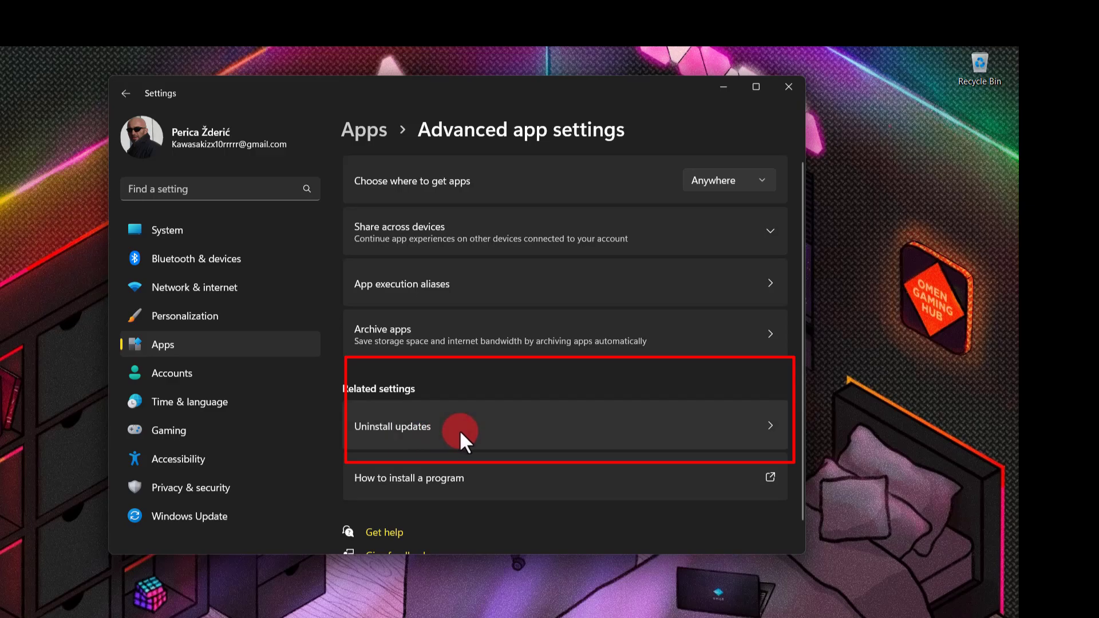
Open Uninstall updates under Related settings to list the four installed updates
click(393, 426)
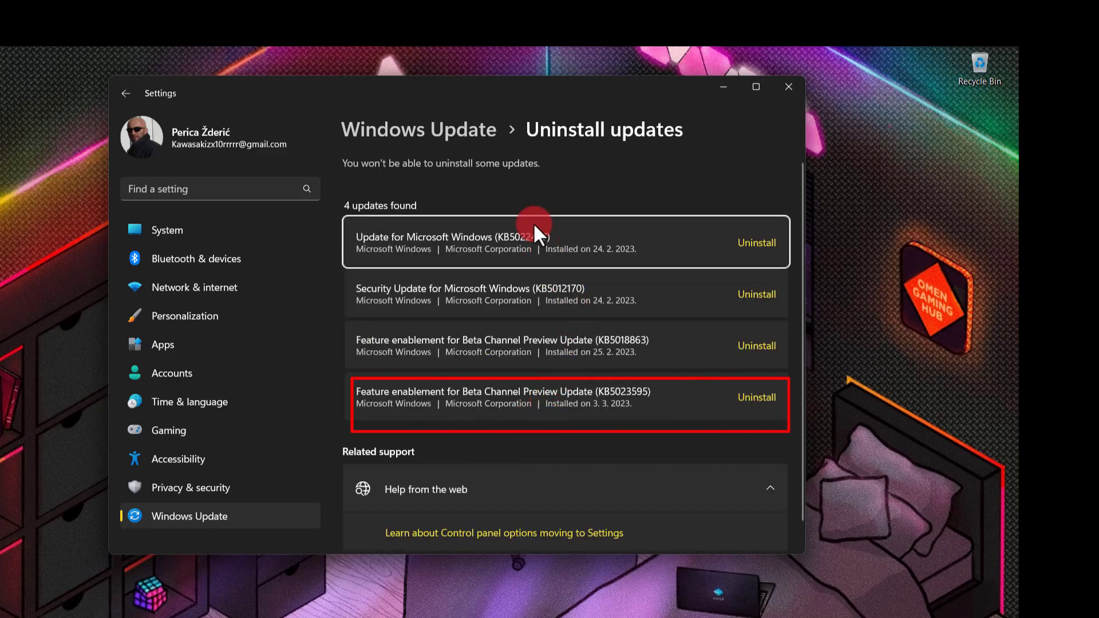
mouse_move(496, 405)
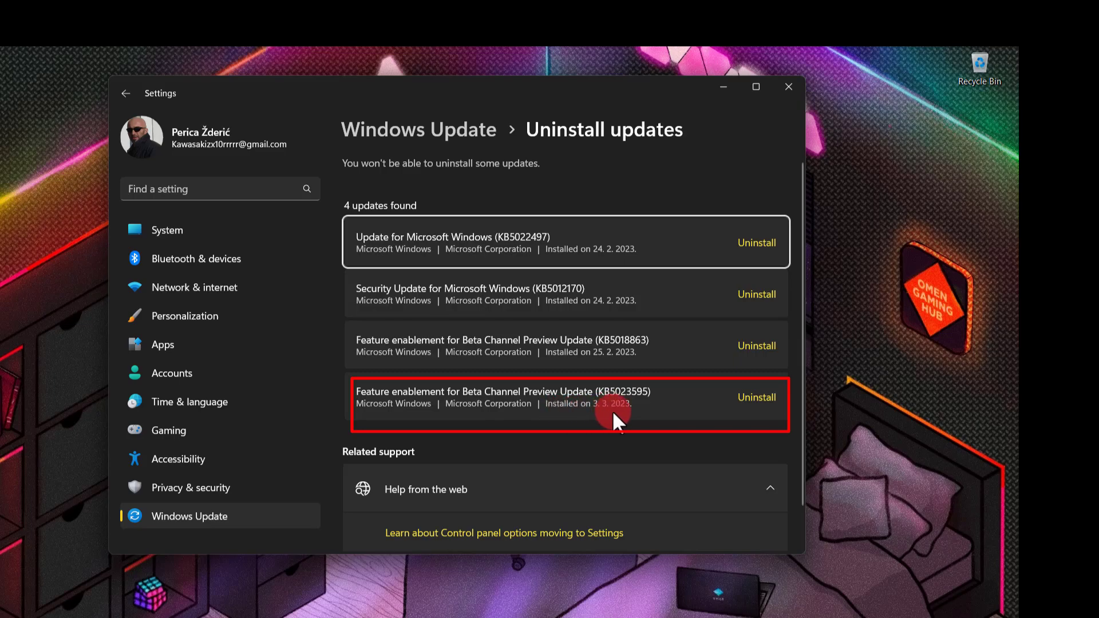
mouse_move(554, 425)
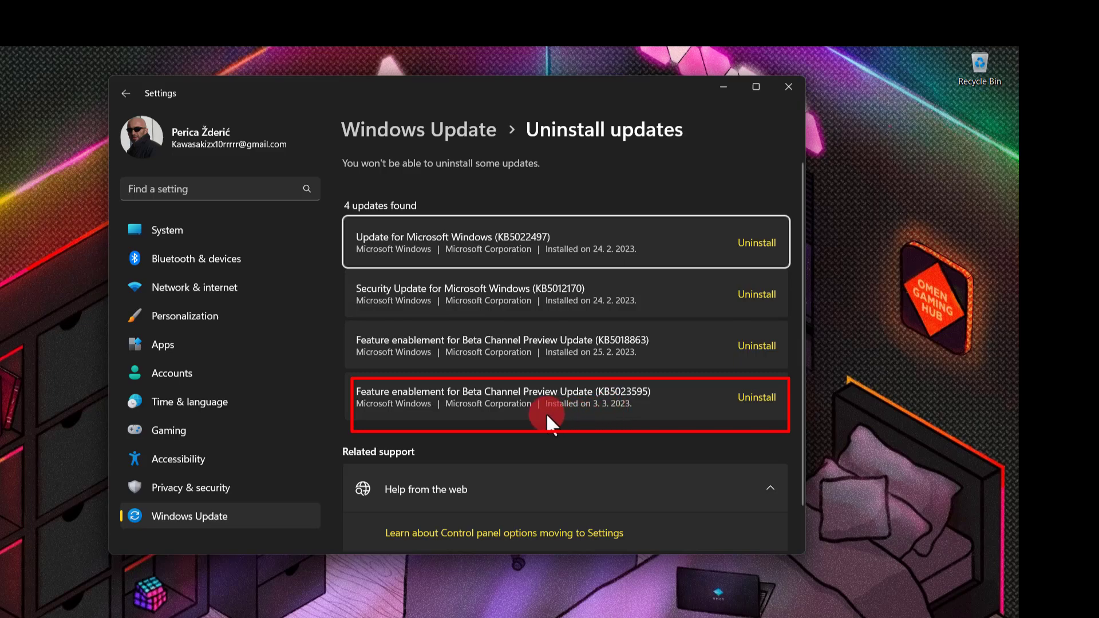
mouse_move(606, 409)
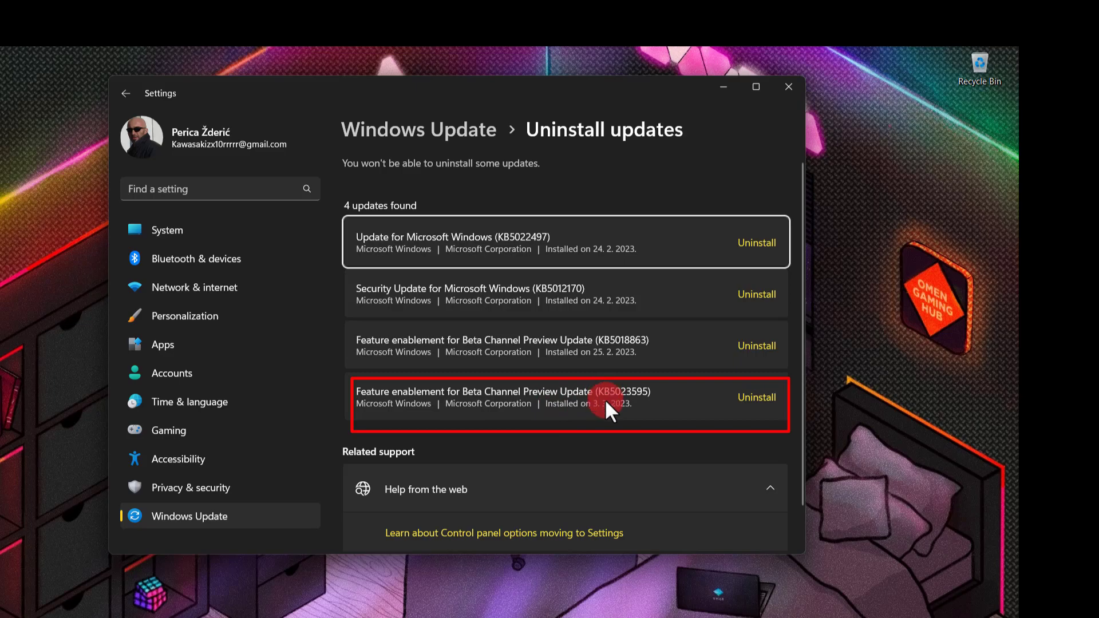
mouse_move(619, 407)
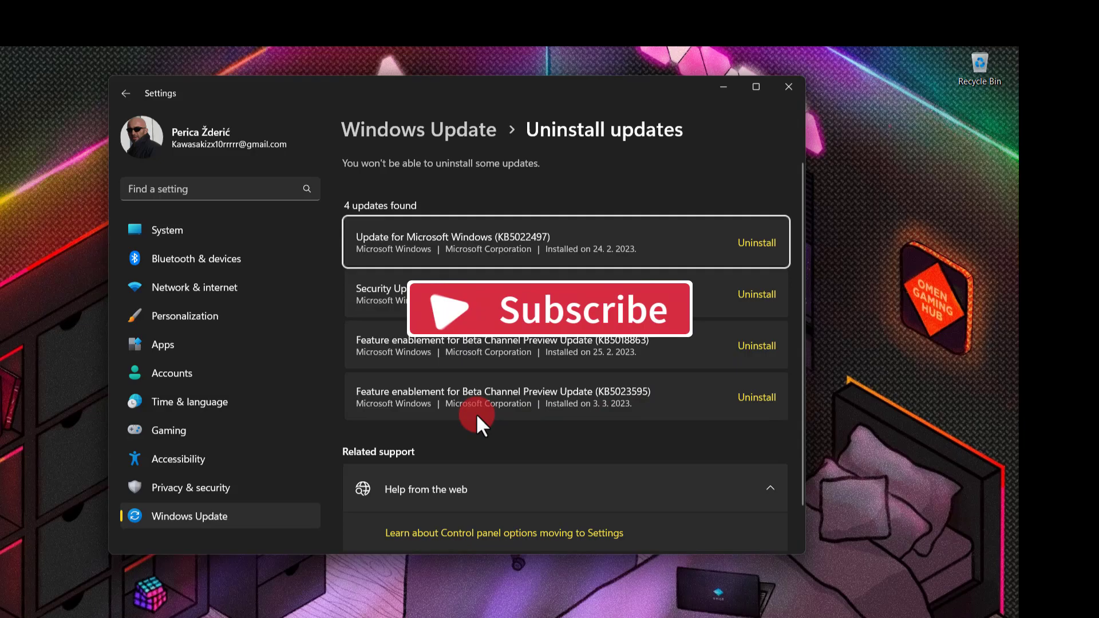
mouse_move(756, 397)
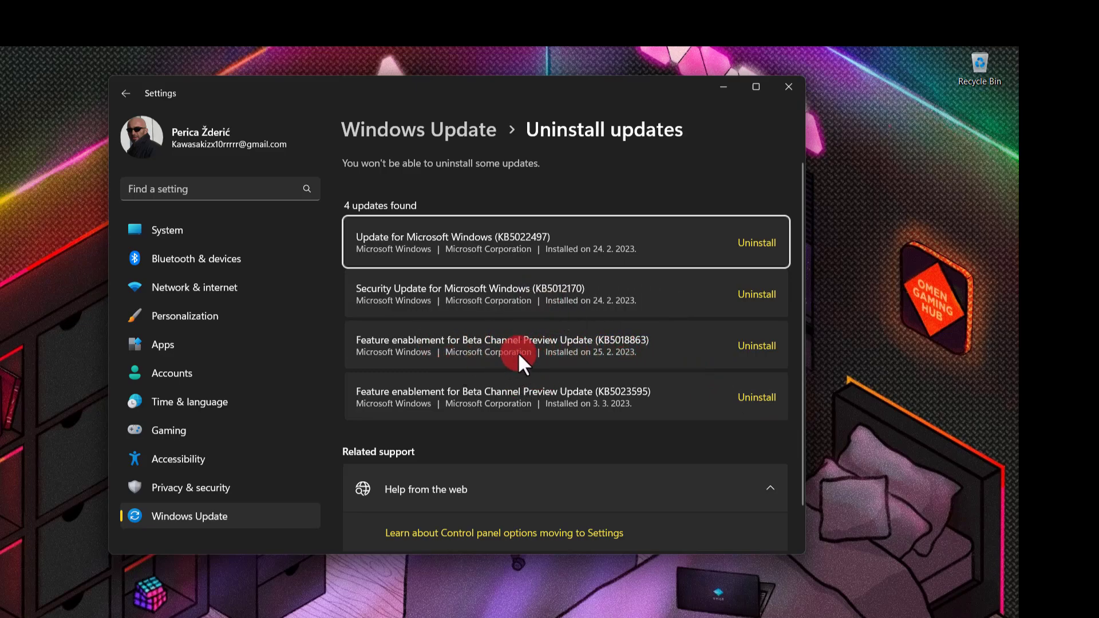
mouse_move(427, 362)
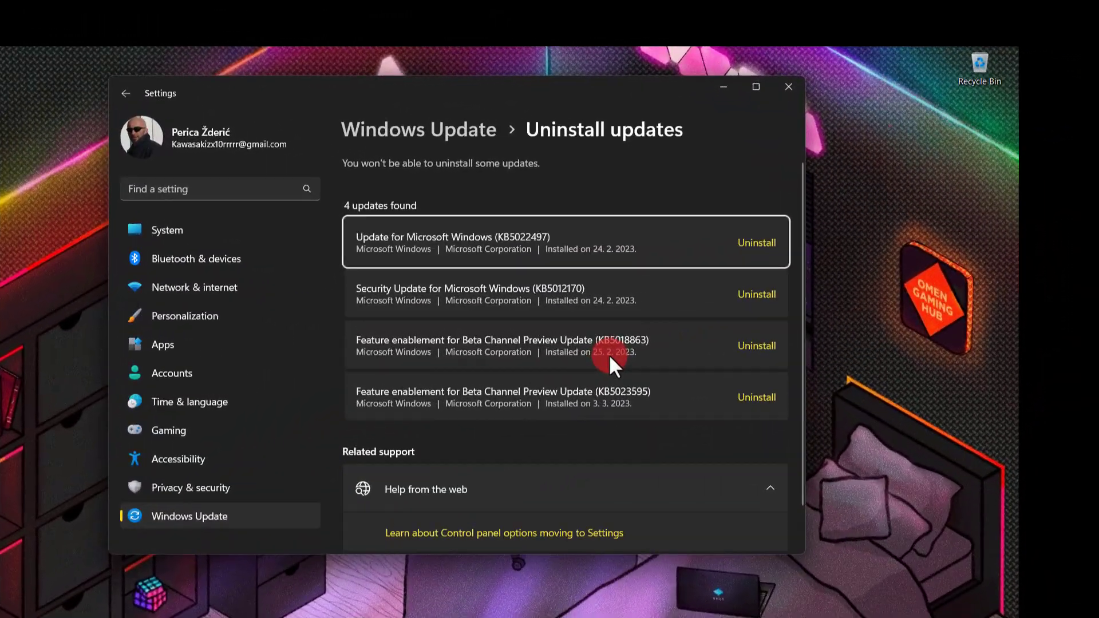
mouse_move(600, 371)
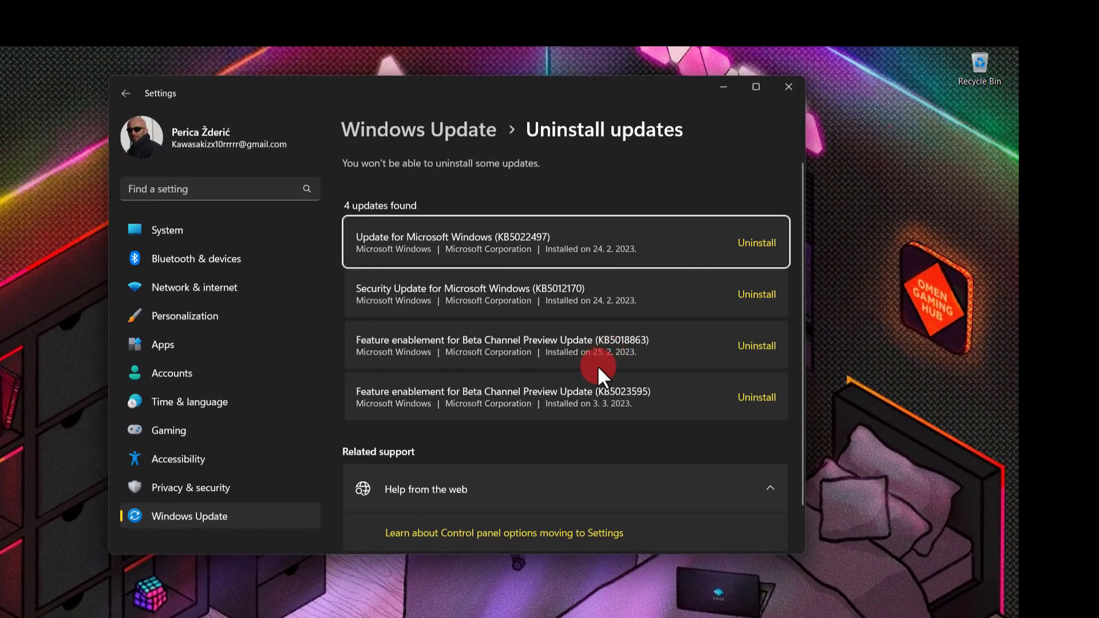
mouse_move(742, 402)
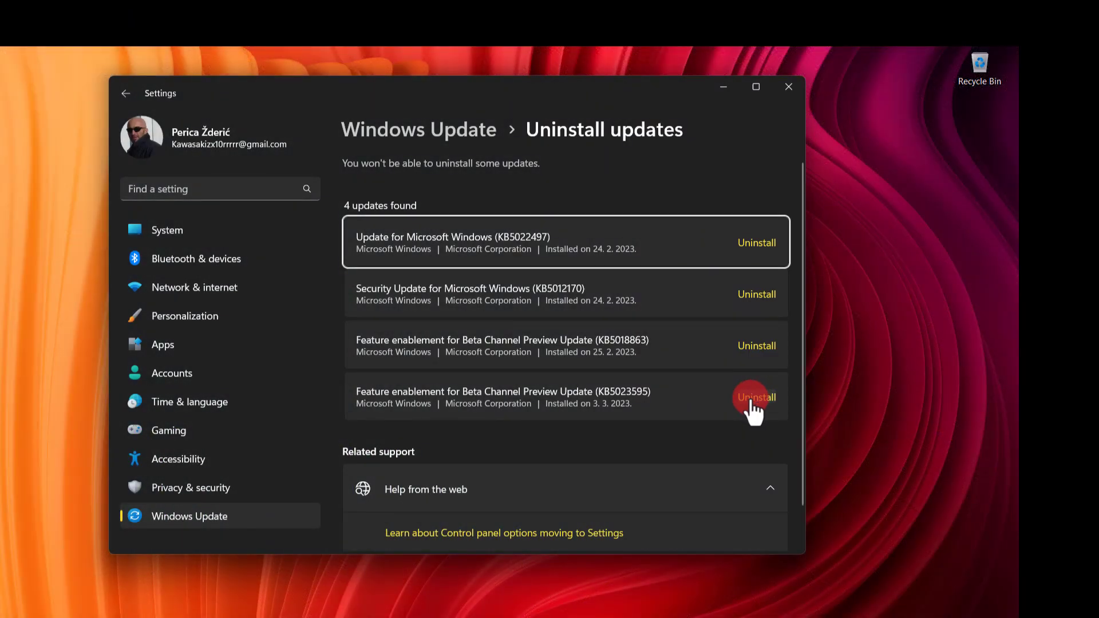
mouse_move(684, 400)
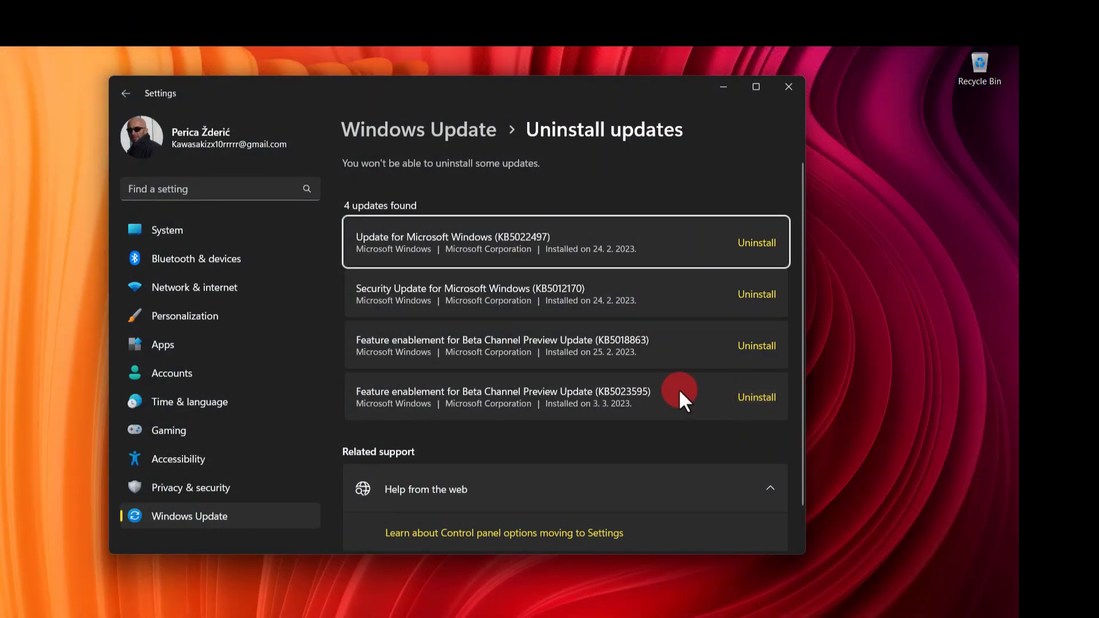
mouse_move(167, 327)
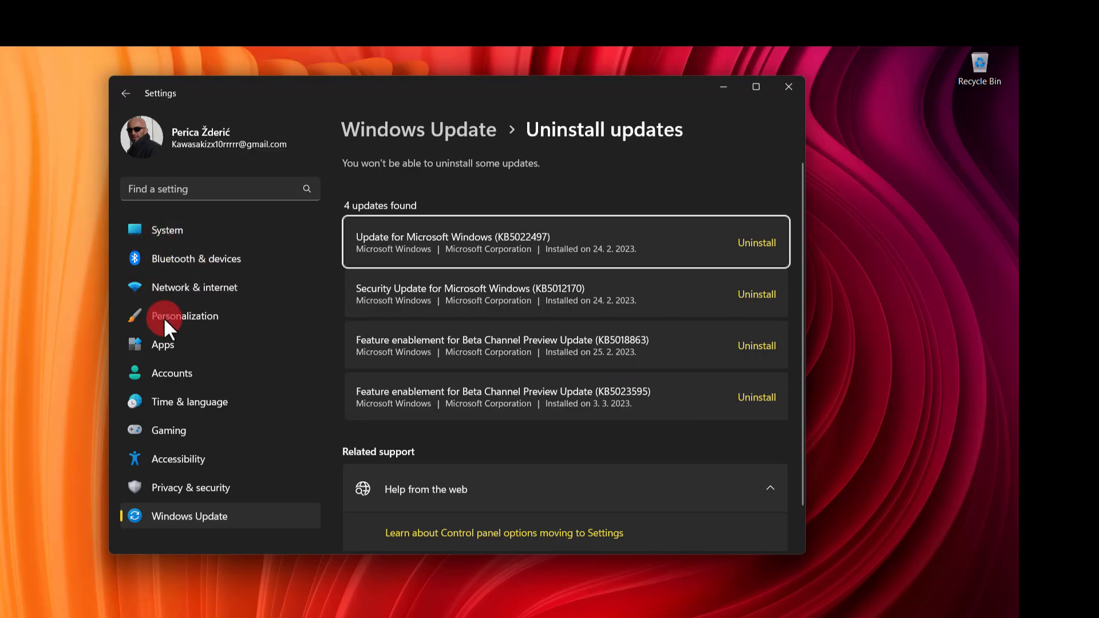
Return to Apps and open Advanced app settings again
click(162, 344)
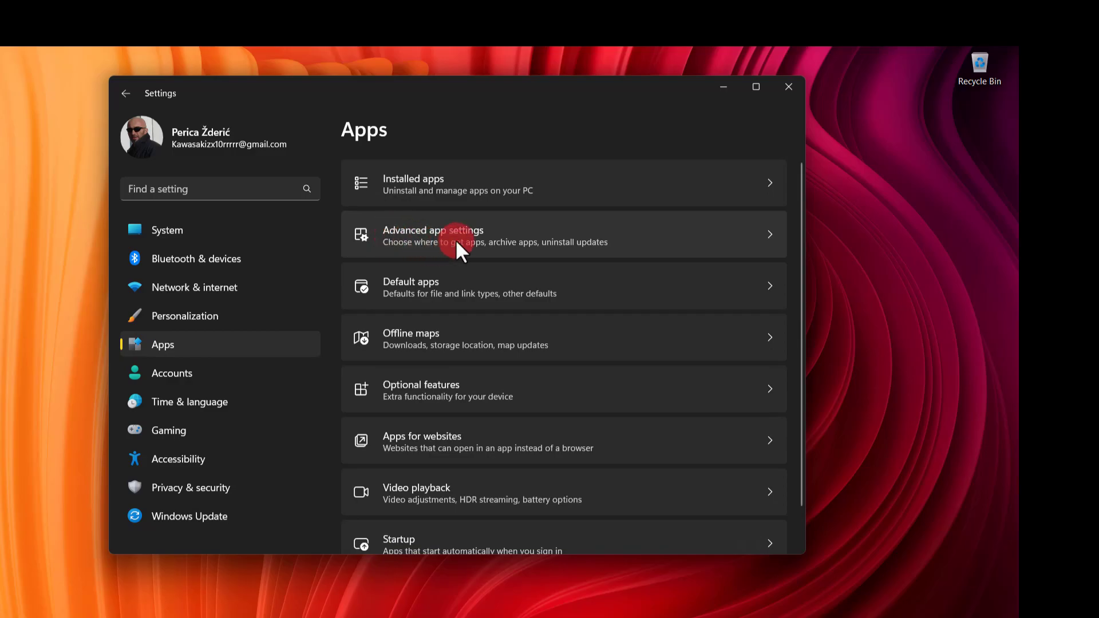
click(433, 234)
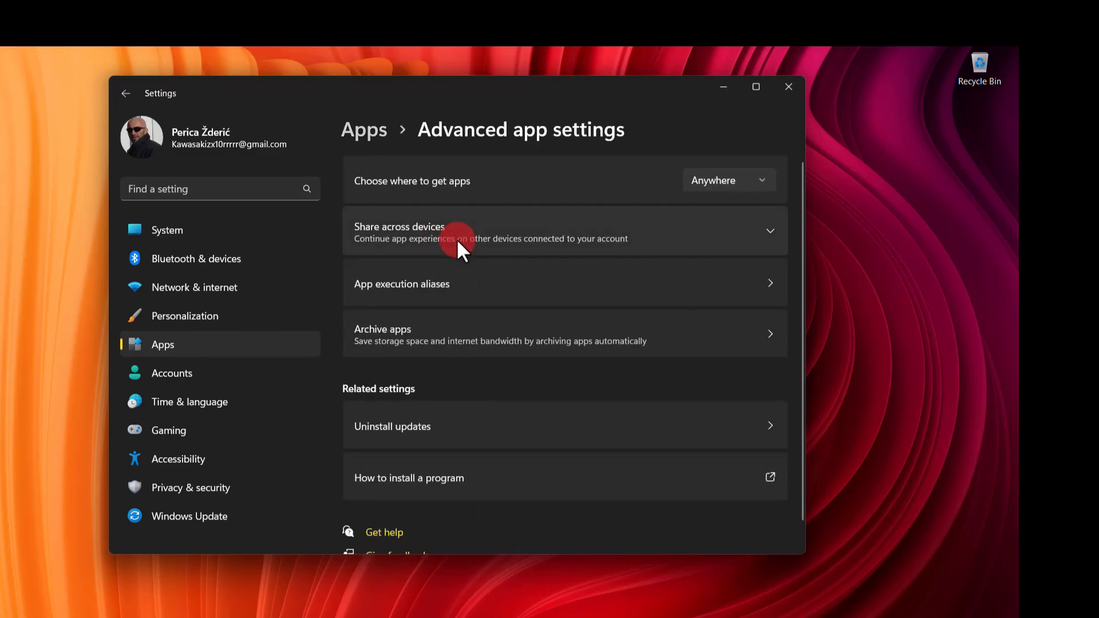
mouse_move(466, 309)
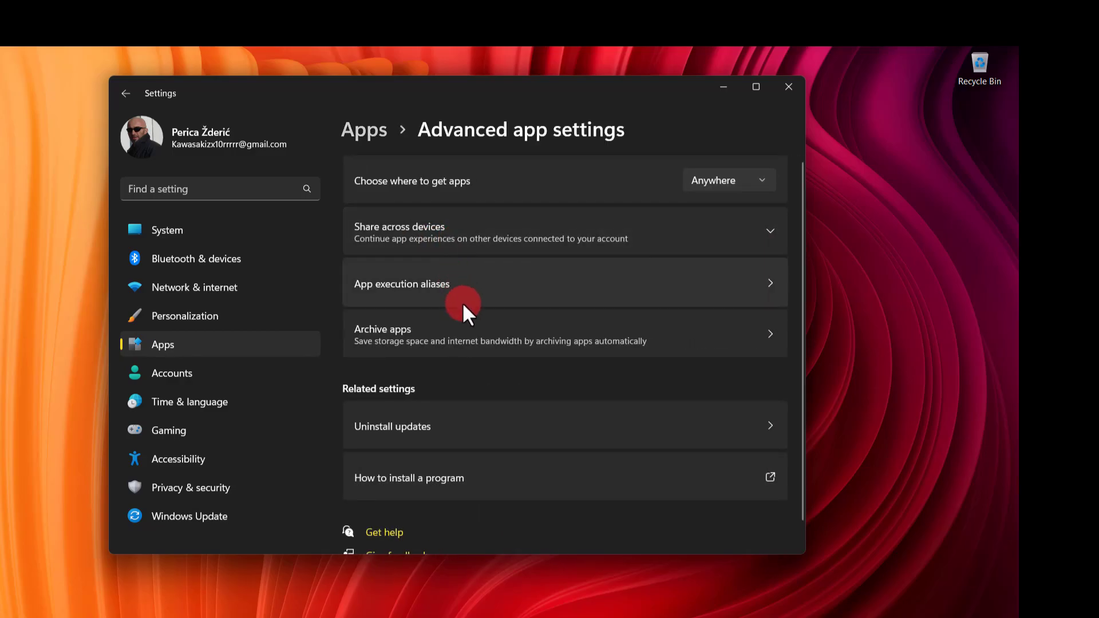
mouse_move(470, 426)
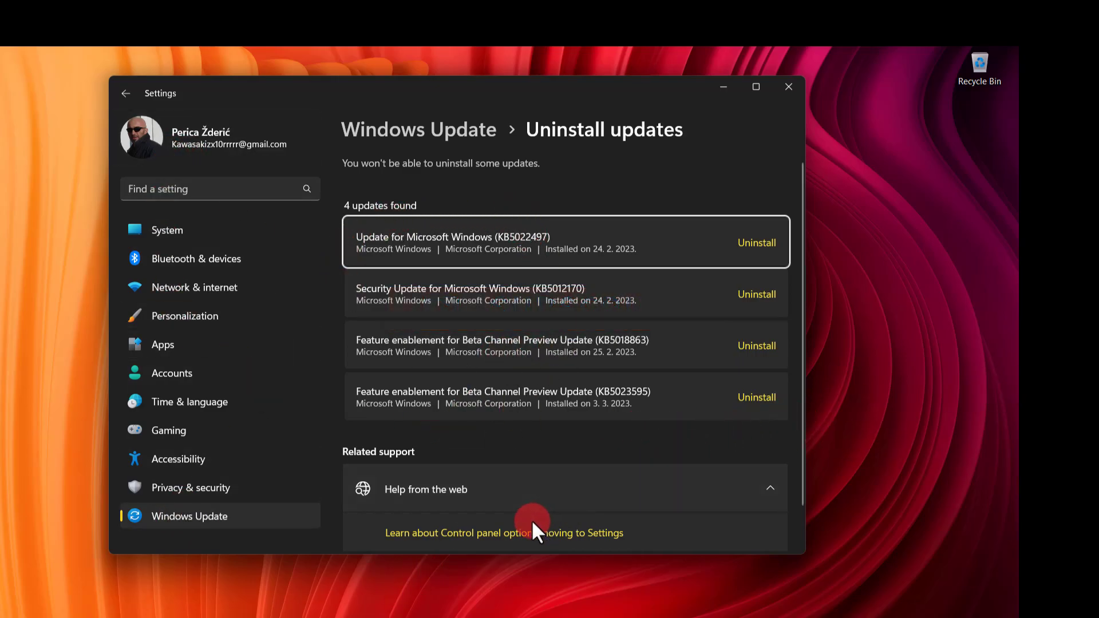
mouse_move(417, 537)
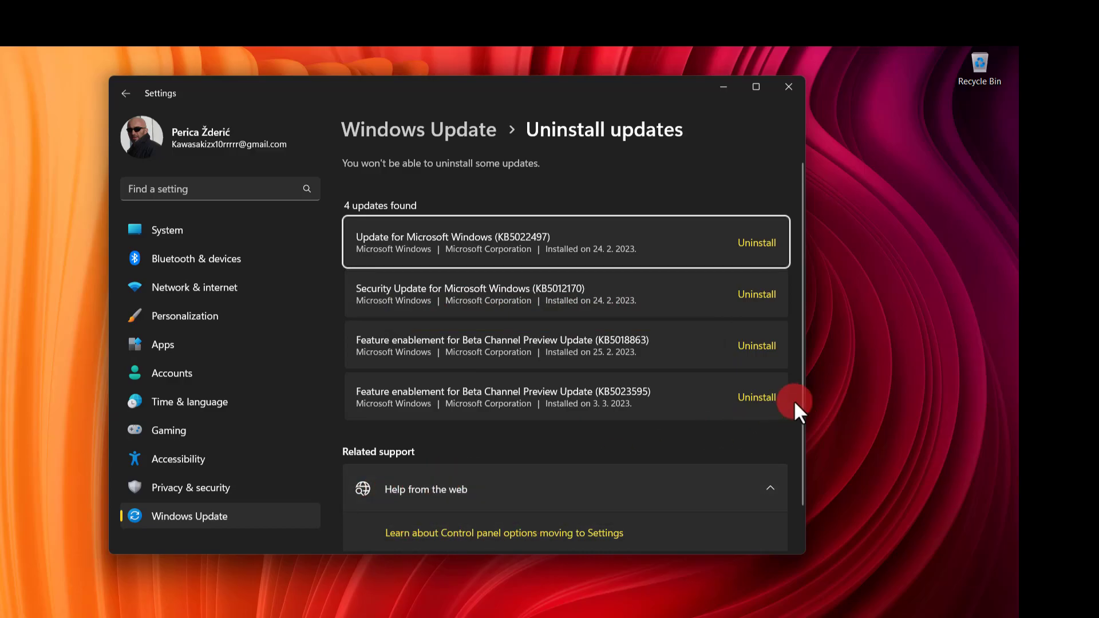
mouse_move(468, 424)
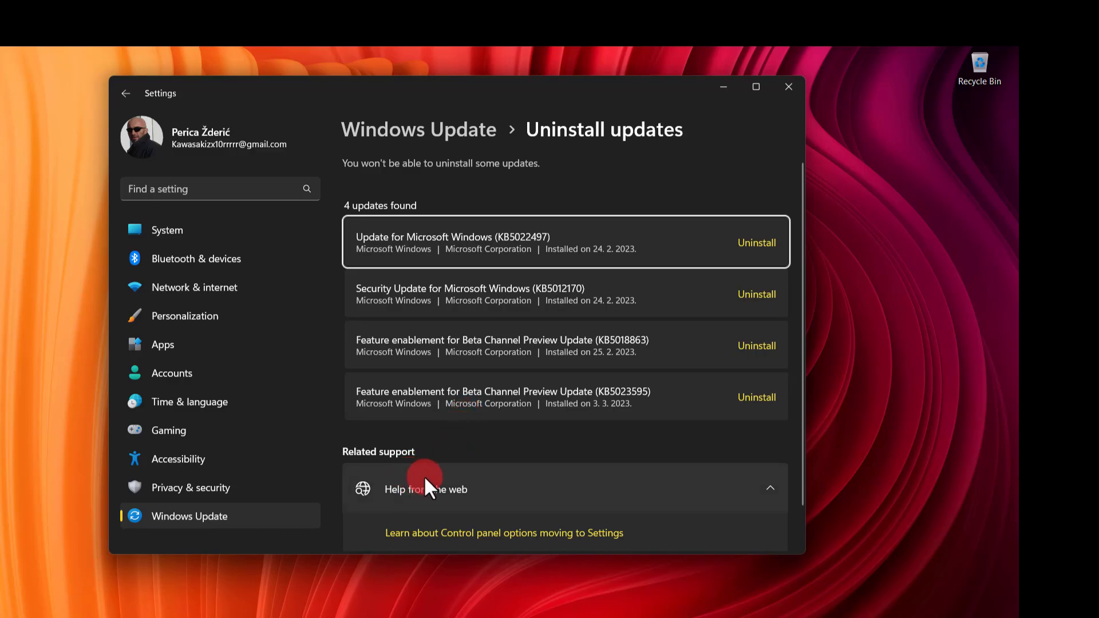
mouse_move(561, 393)
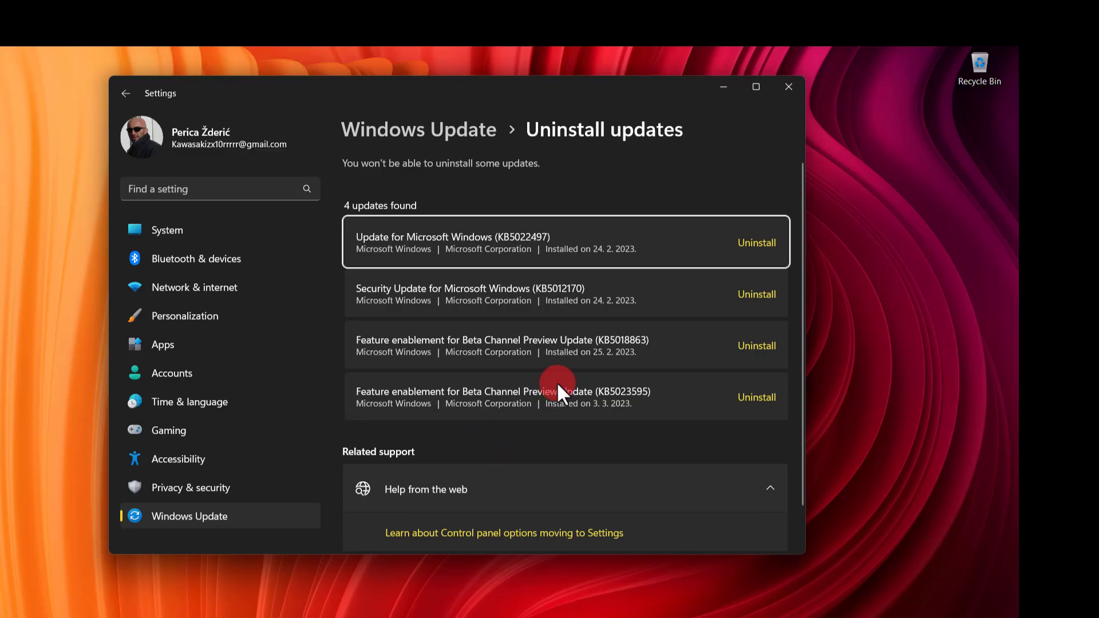